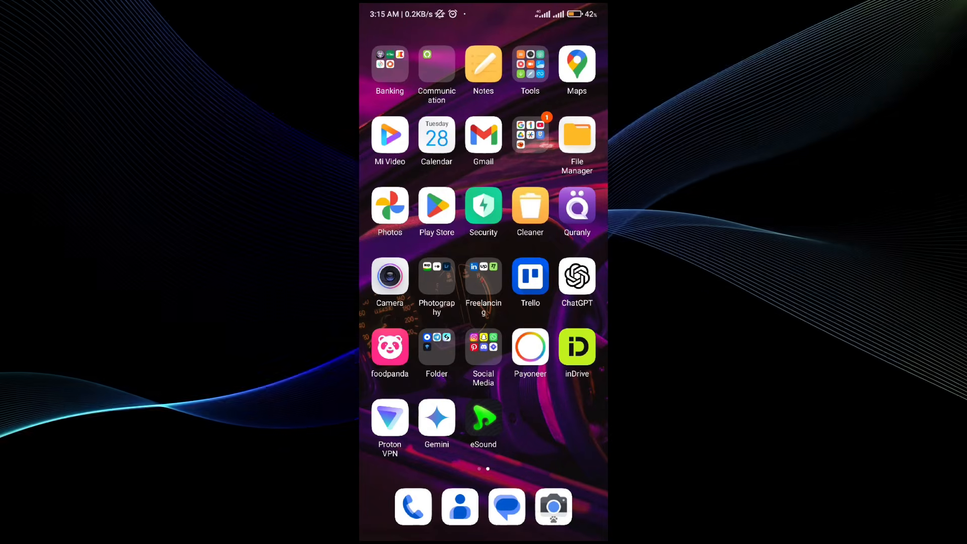
Launch eSound from the home screen to reach The Hanging Tree player
click(483, 418)
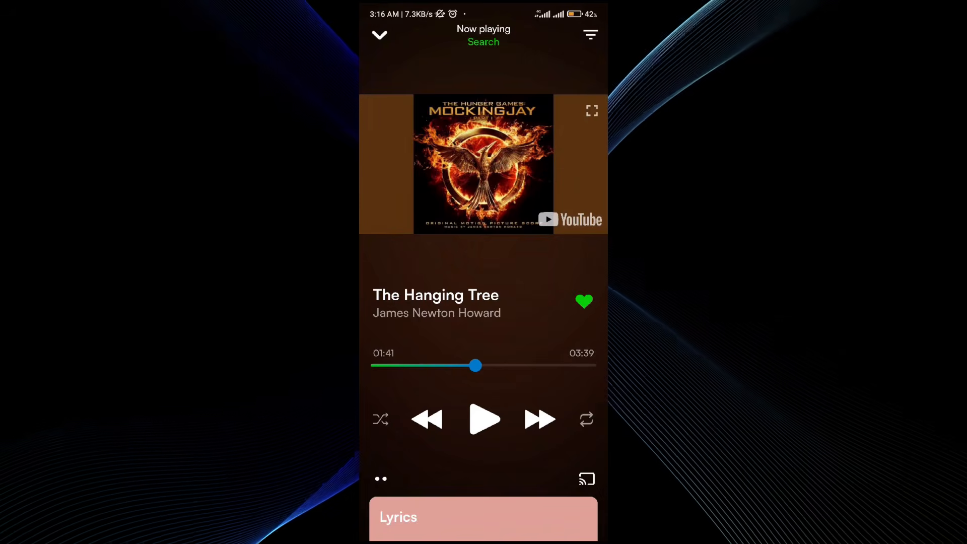
Remove The Hanging Tree from offline storage and reopen its options menu
click(381, 478)
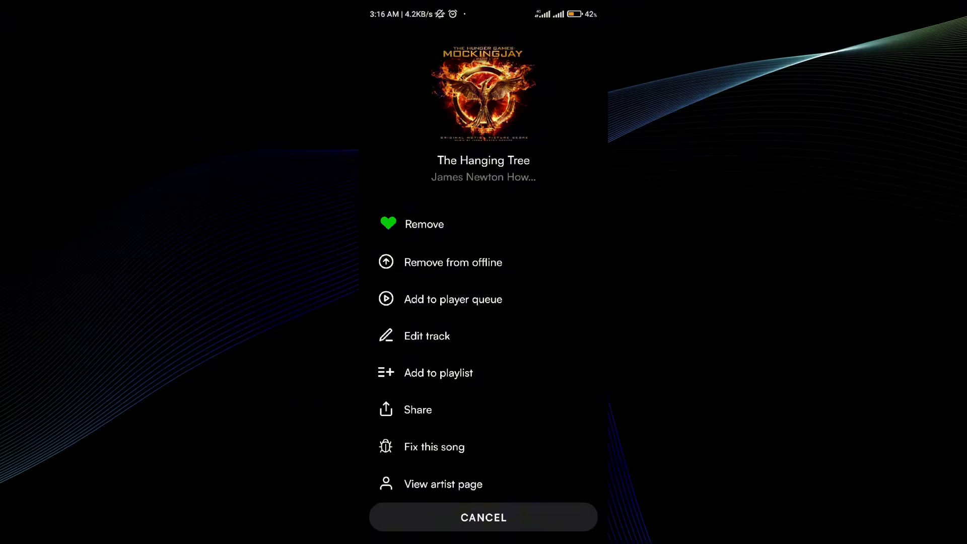
click(483, 517)
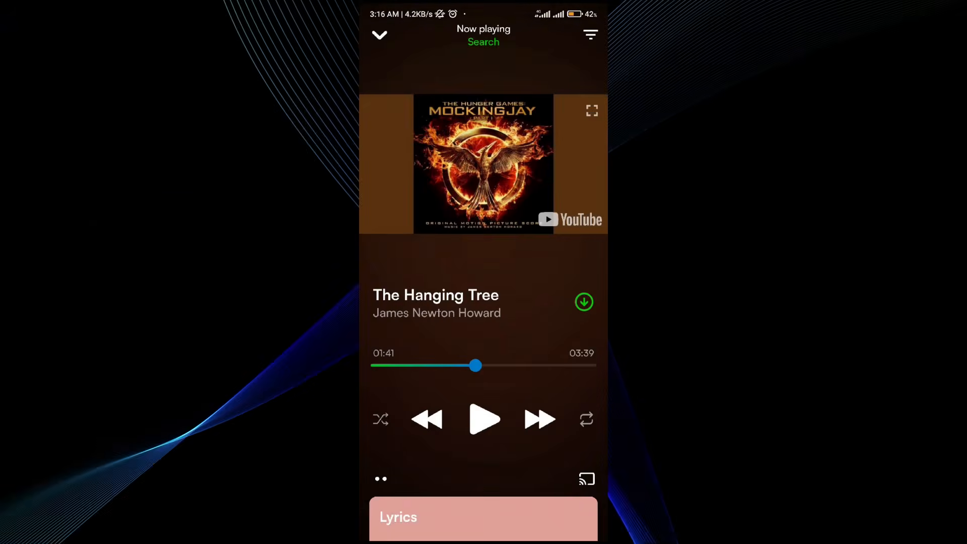
click(381, 478)
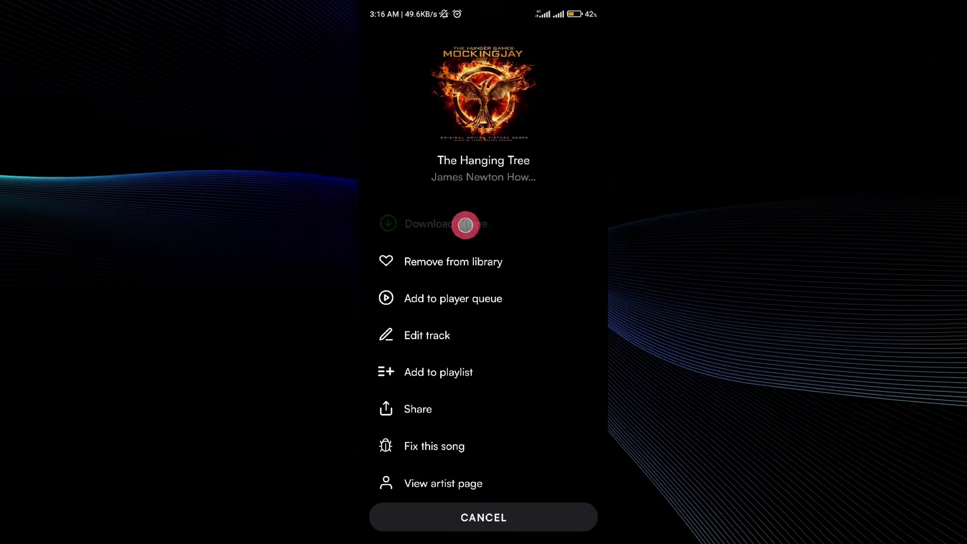
Download The Hanging Tree for offline play, then close the options menu
click(483, 516)
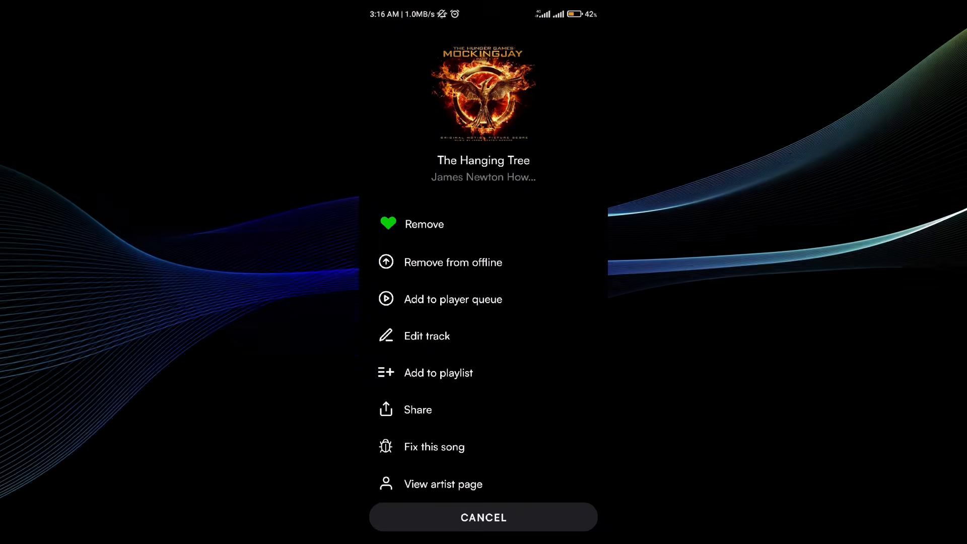
click(483, 517)
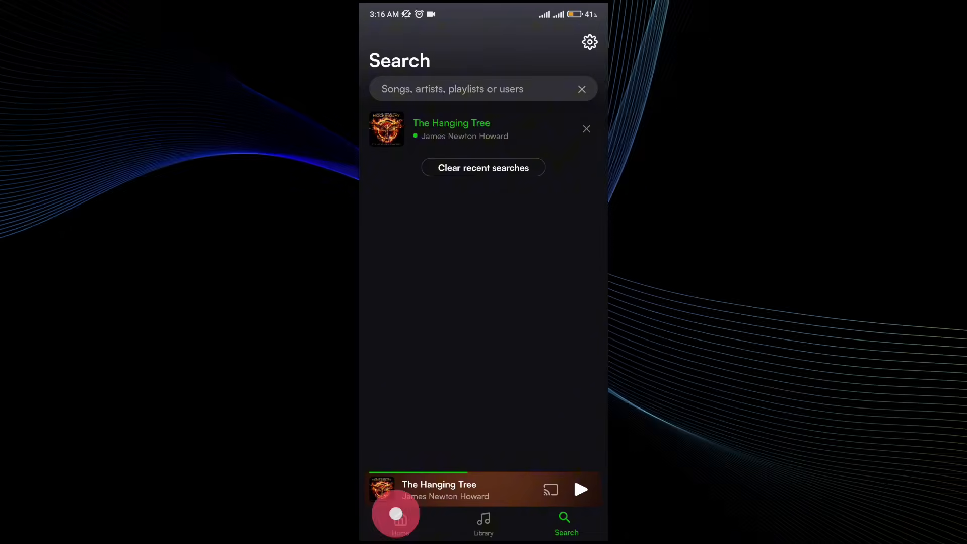
Play The Hanging Tree from Library > Saved songs, then pause it
click(483, 523)
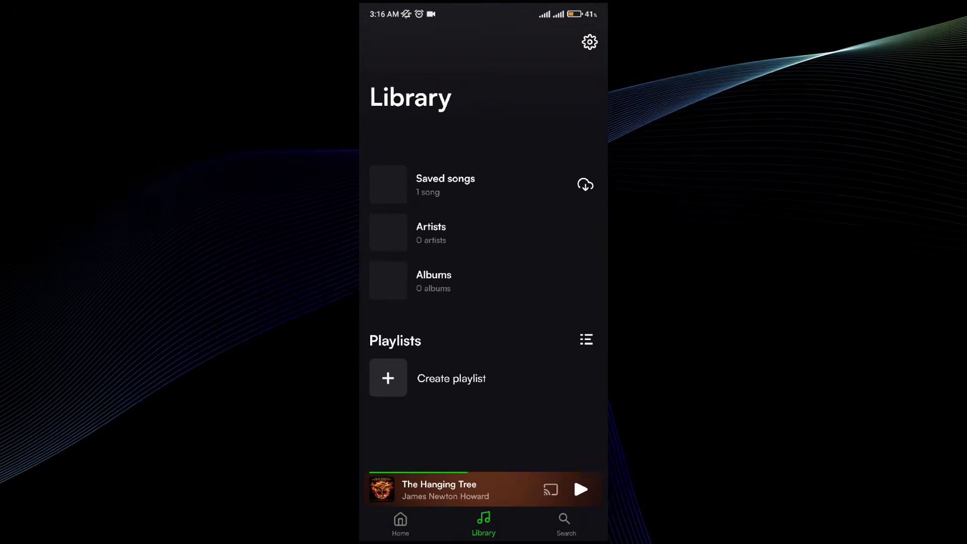
click(445, 185)
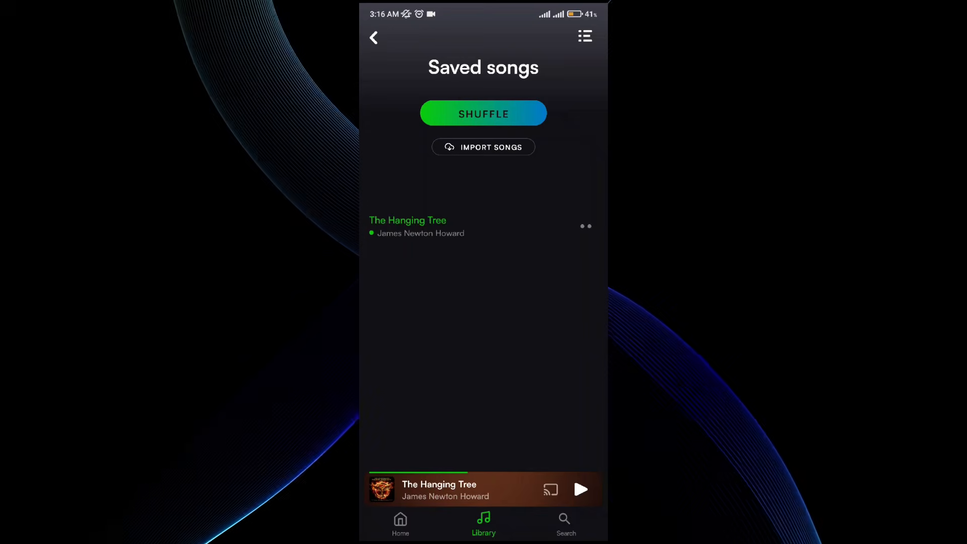
click(580, 489)
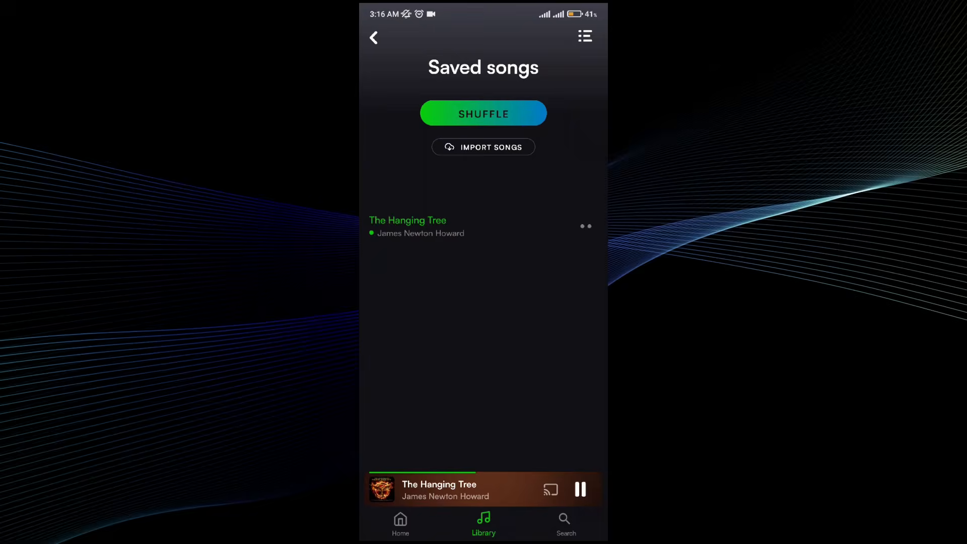
click(579, 489)
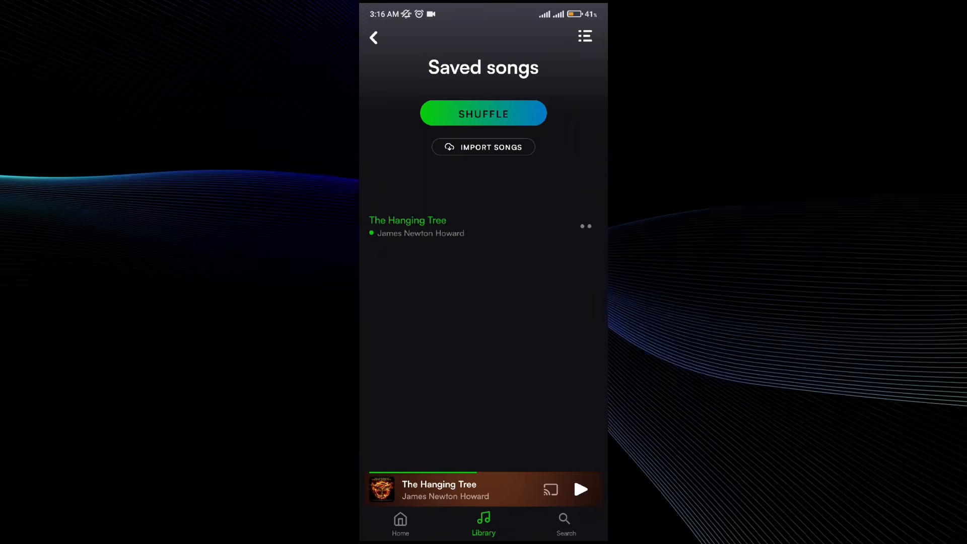